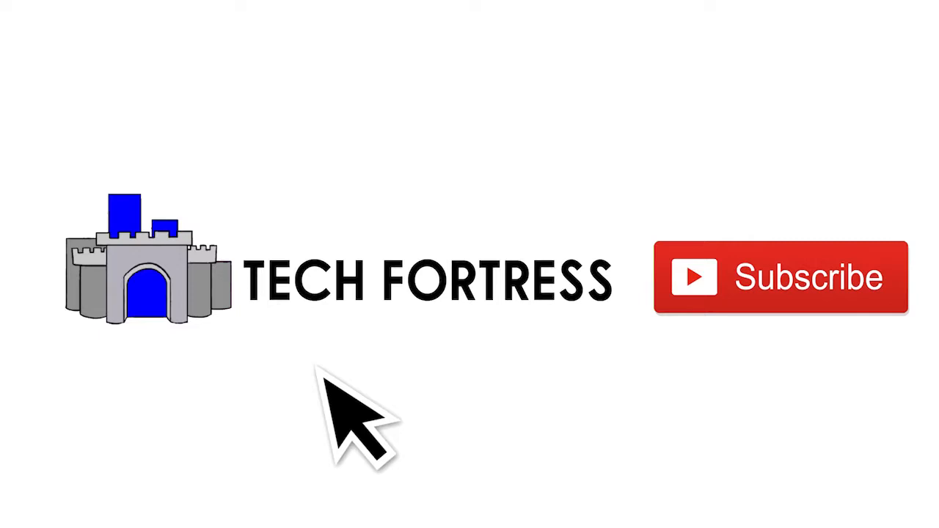
mouse_move(852, 382)
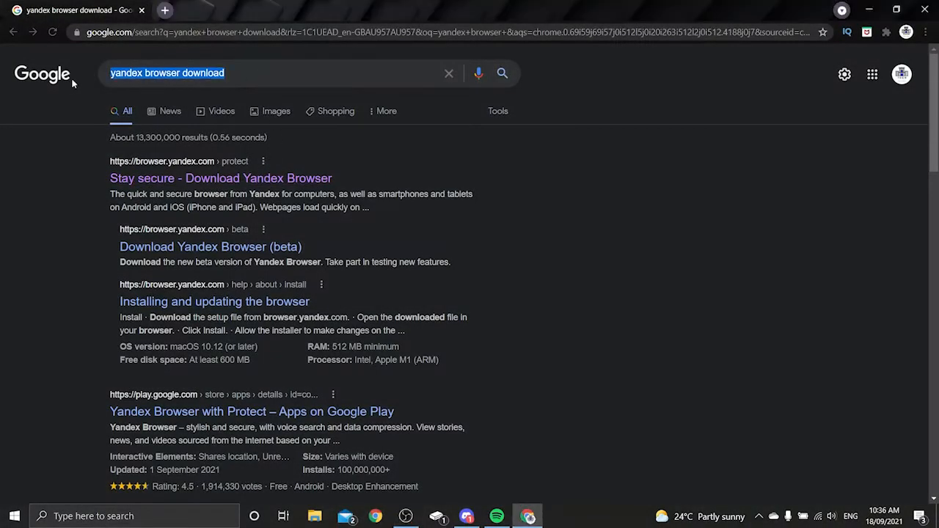
mouse_move(183, 17)
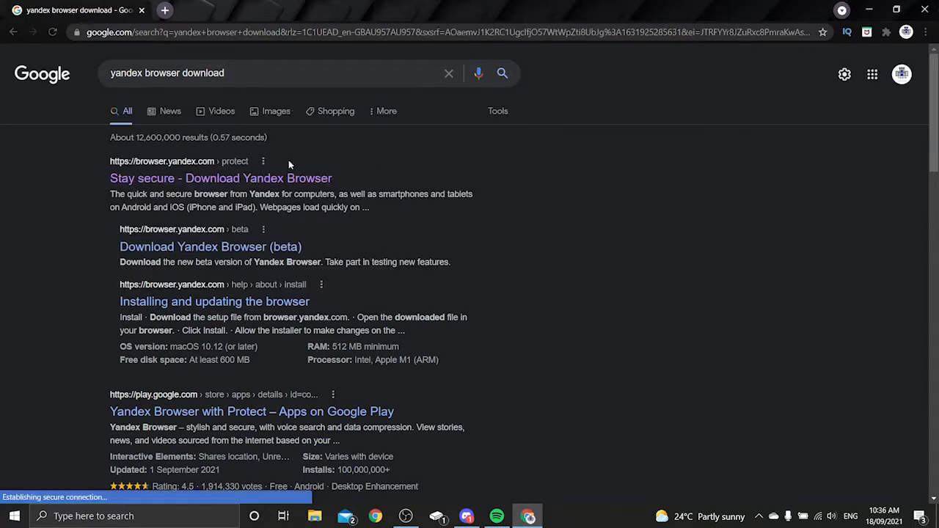
- Download the Yandex Browser installer from browser.yandex.com and dismiss the 'No threats found' notice
left_click(220, 178)
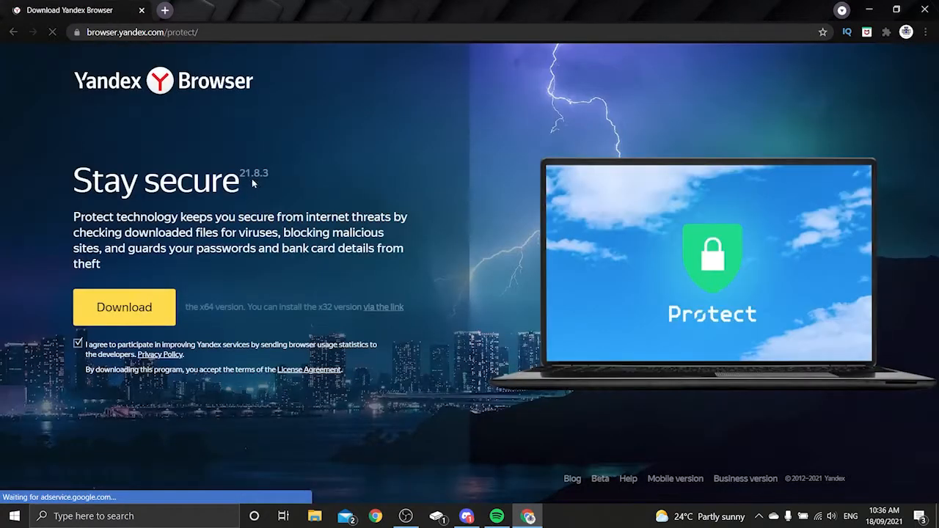
left_click(124, 307)
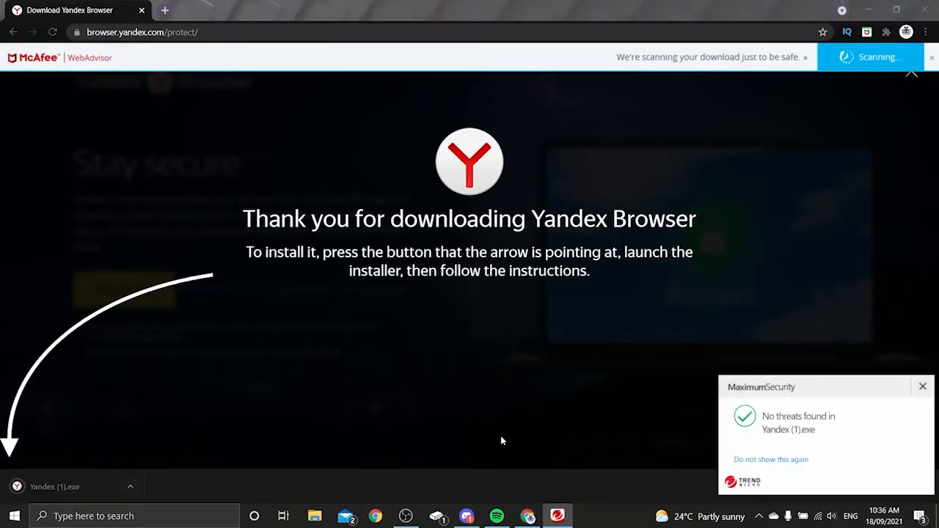
mouse_move(923, 386)
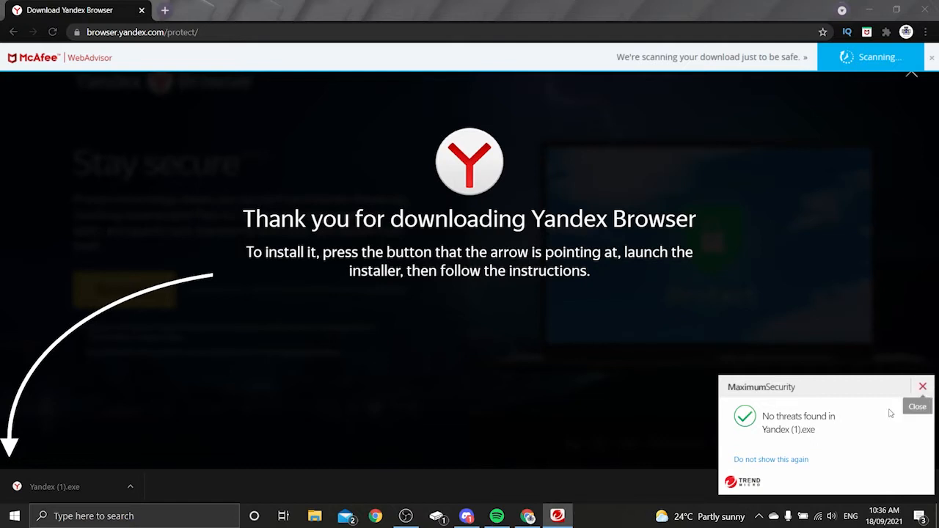
left_click(922, 387)
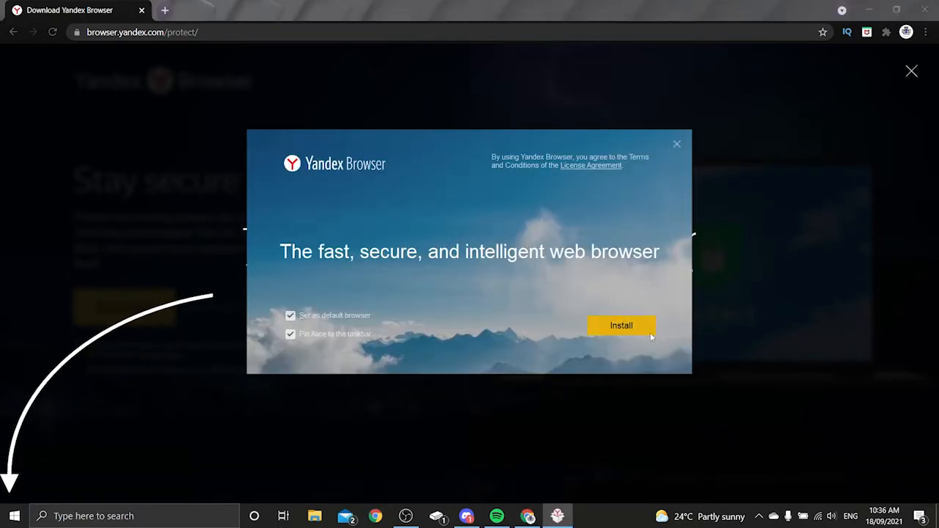
mouse_move(349, 327)
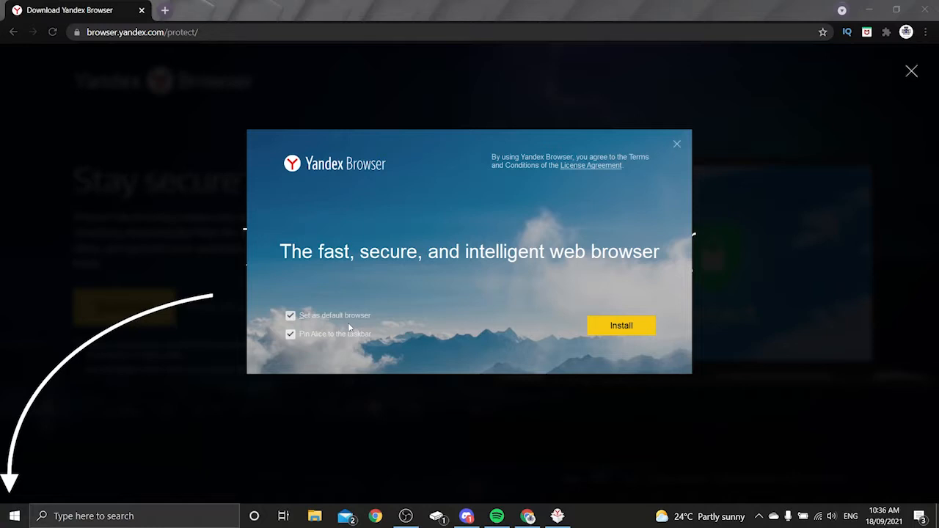
- Start the Yandex Browser installation with the default checkboxes left unchanged
left_click(620, 325)
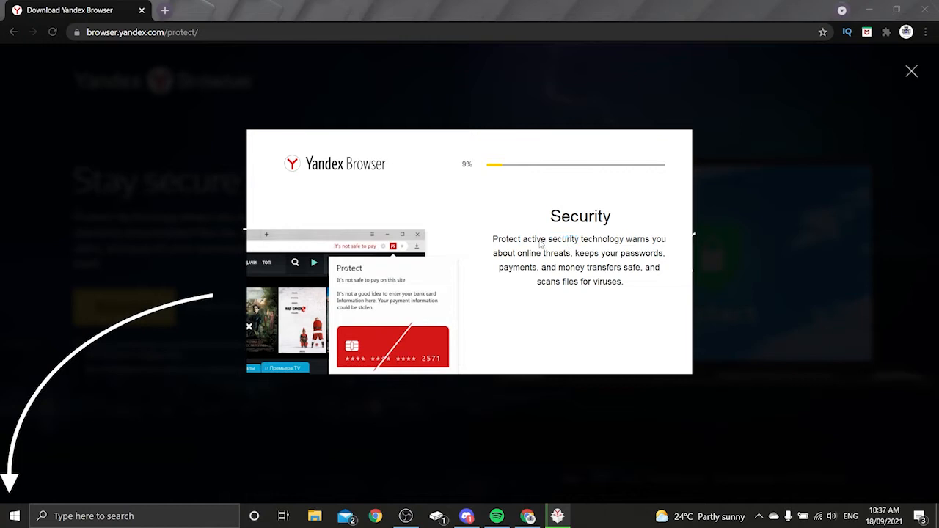
mouse_move(526, 255)
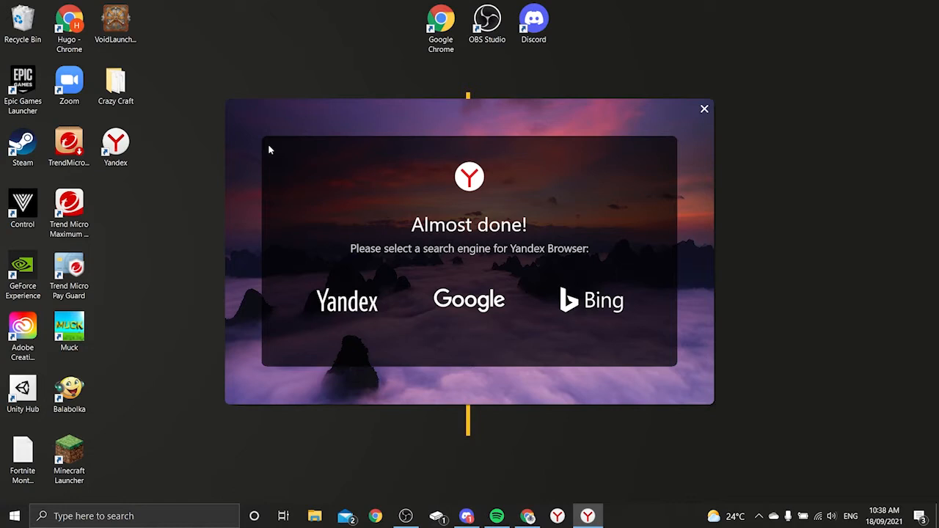
mouse_move(454, 224)
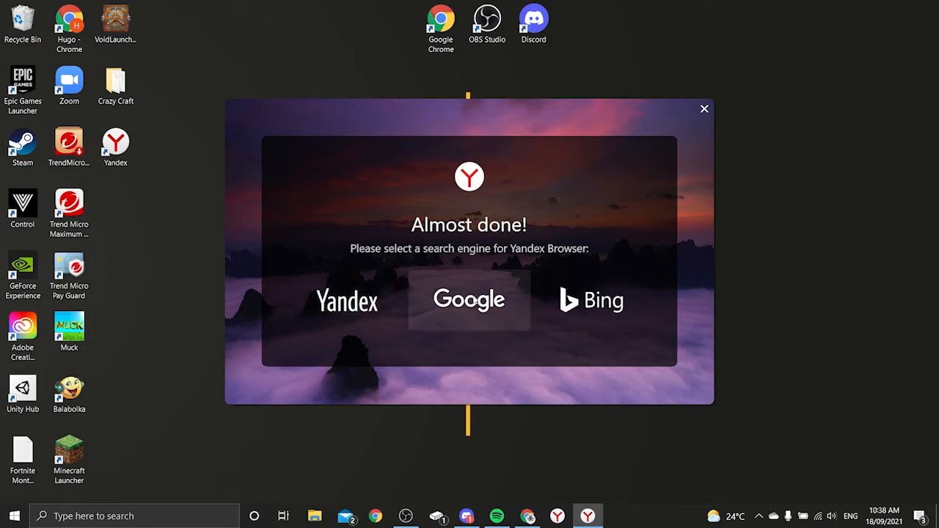
- Choose Google as the search engine in the 'Almost done!' window
left_click(468, 298)
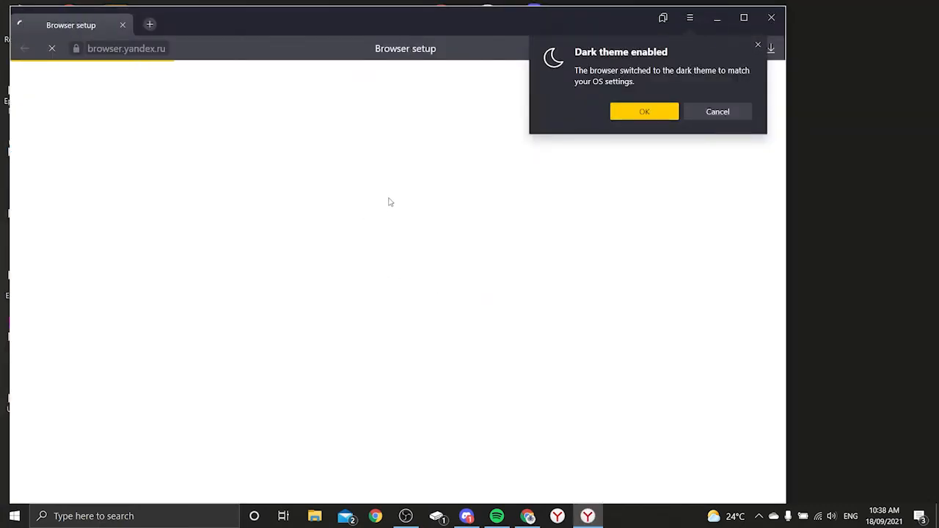
- Accept the 'Dark theme enabled' notice and skip the Yandex login
left_click(644, 111)
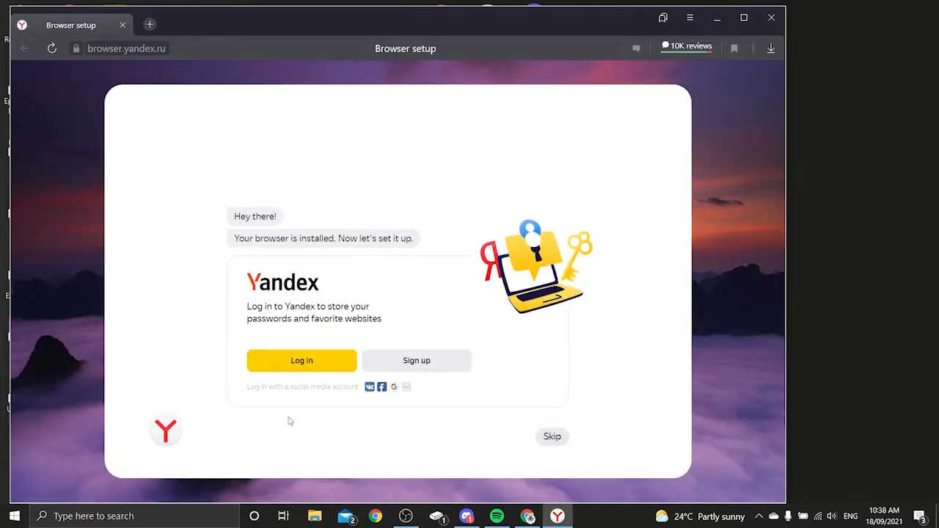
mouse_move(552, 437)
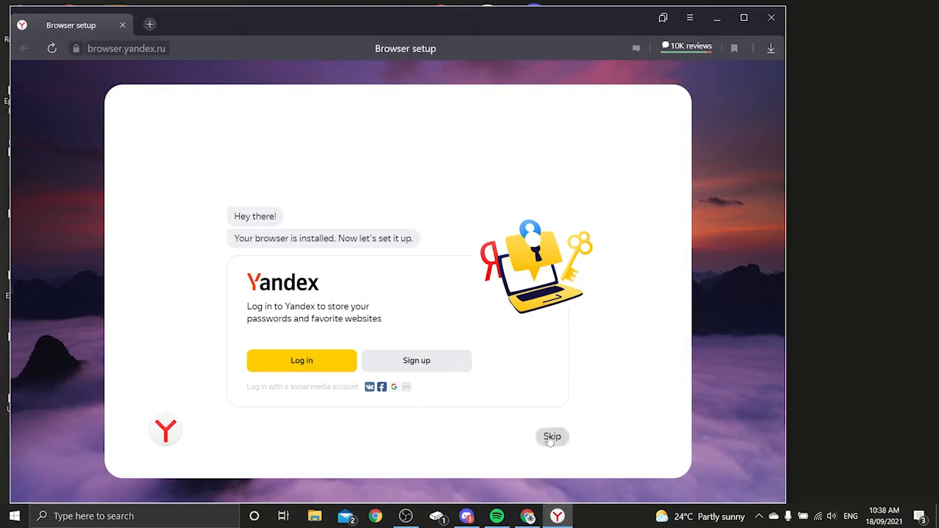
left_click(552, 437)
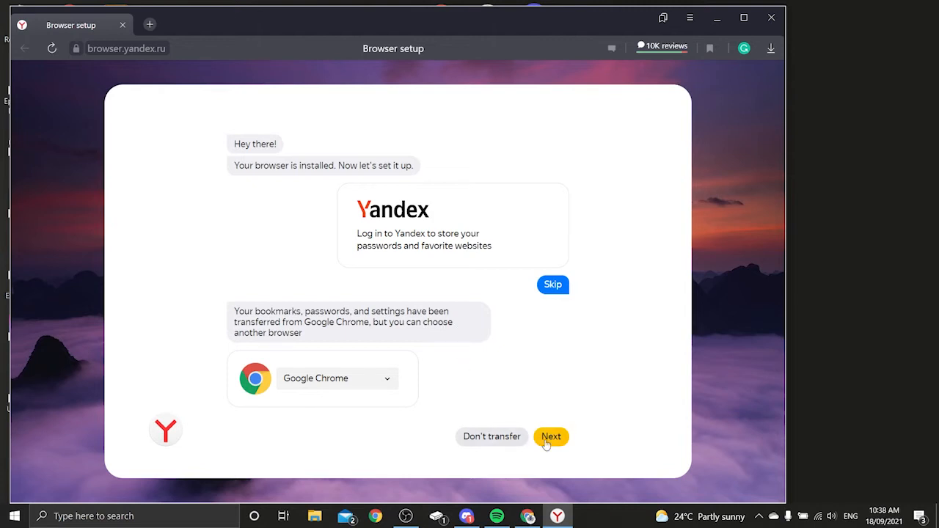
- Import Chrome data, set a new background every day, and close the Grammarly tab
left_click(550, 435)
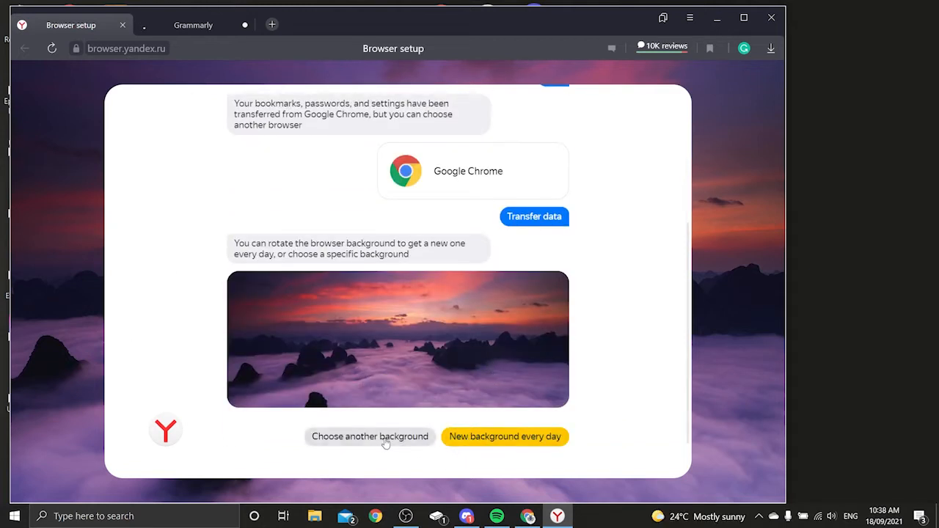
left_click(505, 437)
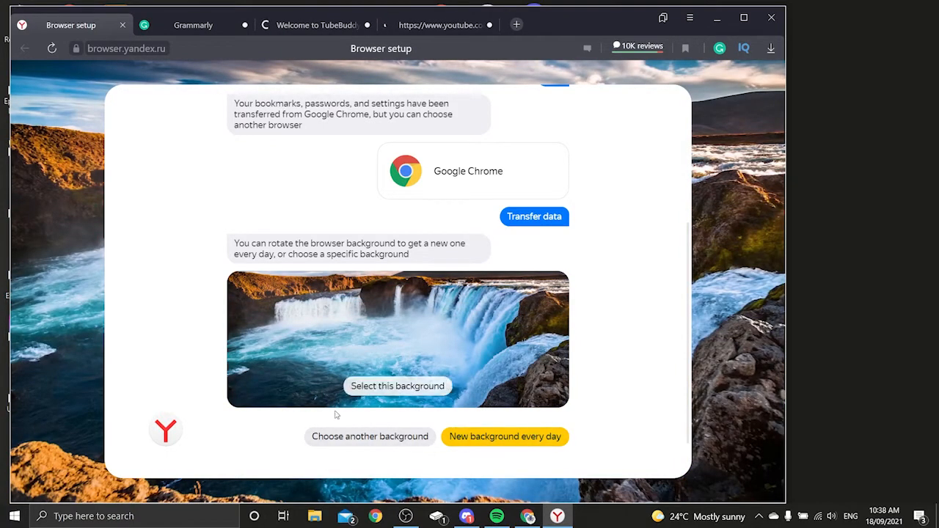
left_click(505, 436)
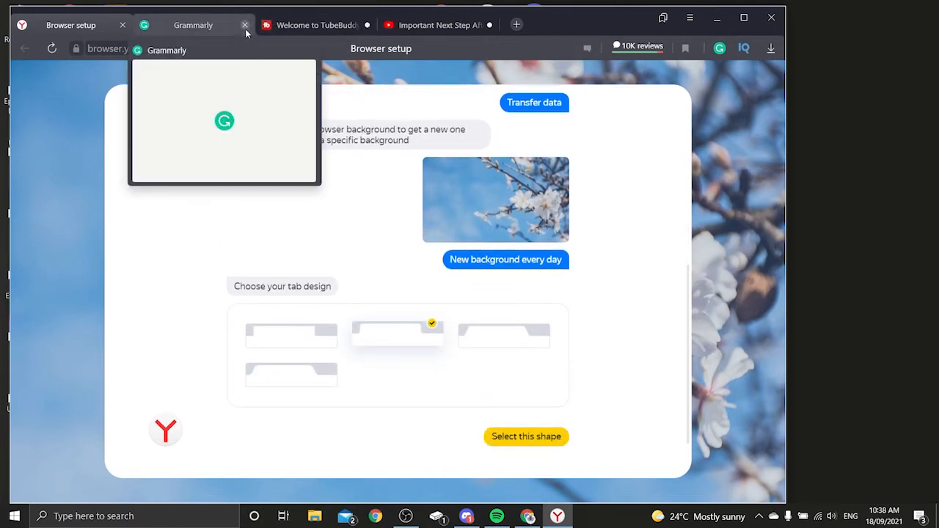
left_click(245, 25)
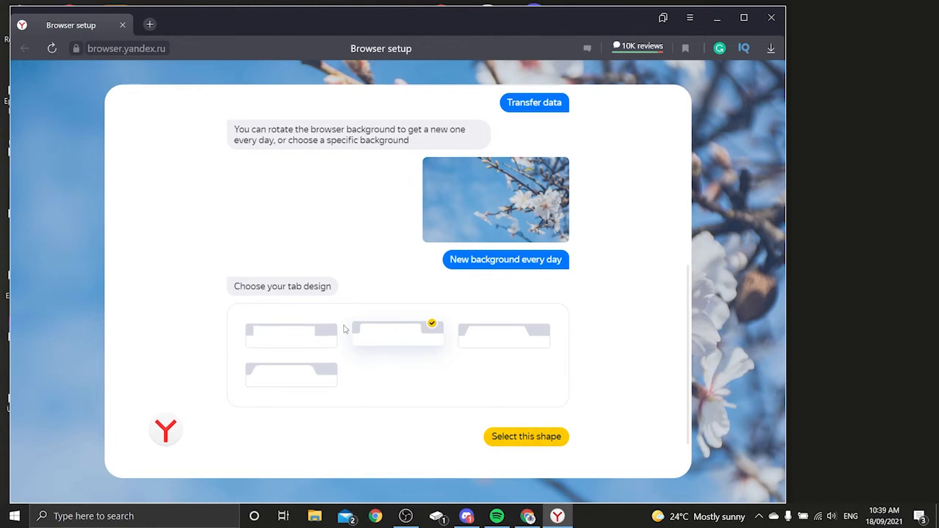
- Confirm the tab shape and select the Transparent color theme
scroll("up", 3)
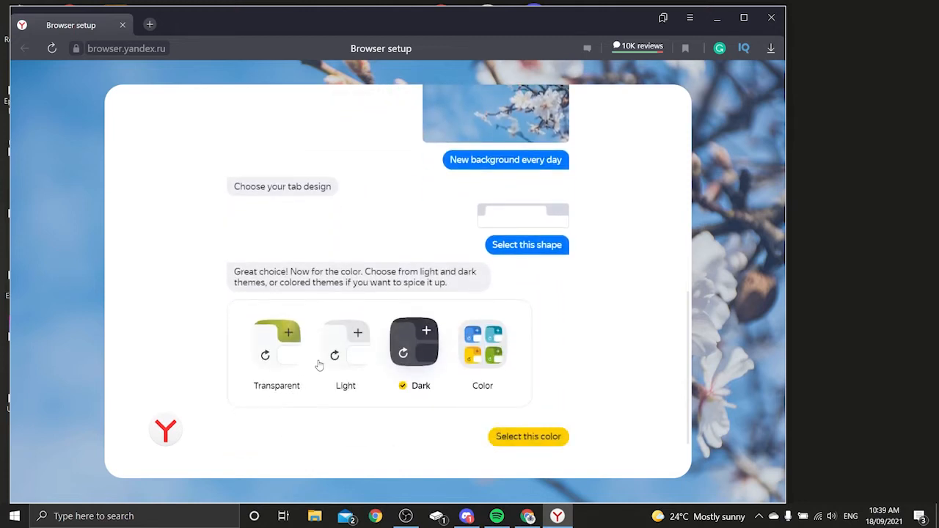
mouse_move(345, 323)
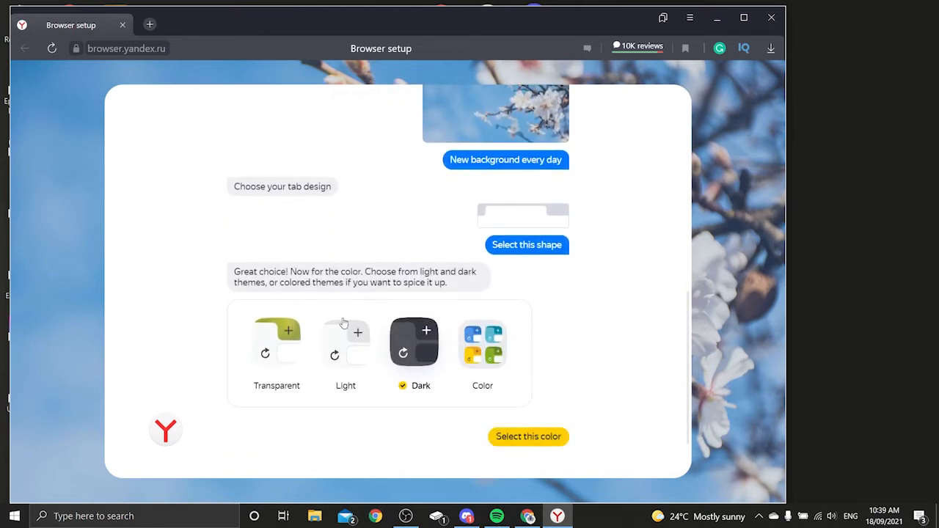
left_click(277, 345)
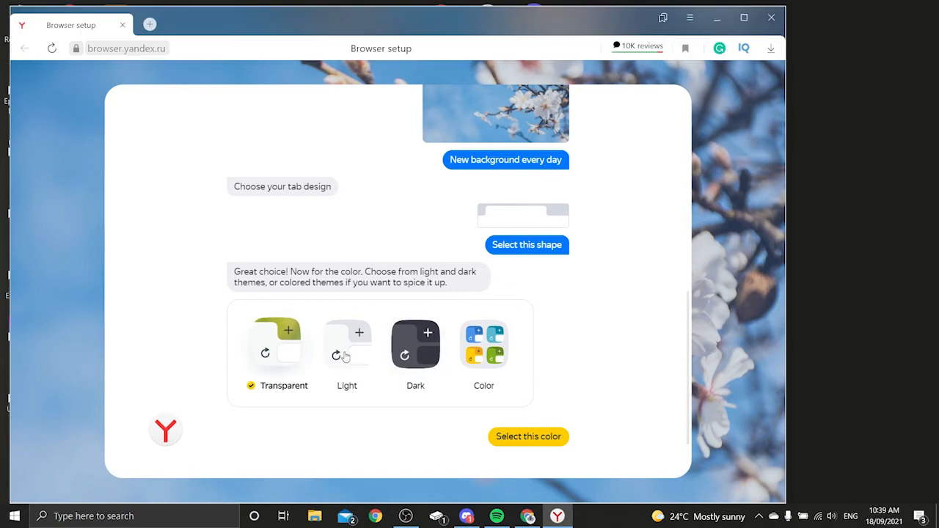
left_click(528, 437)
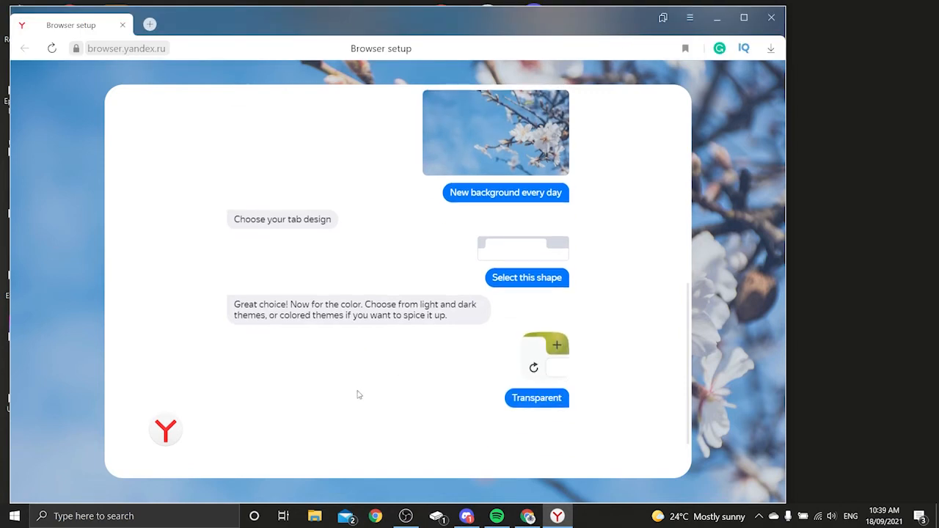